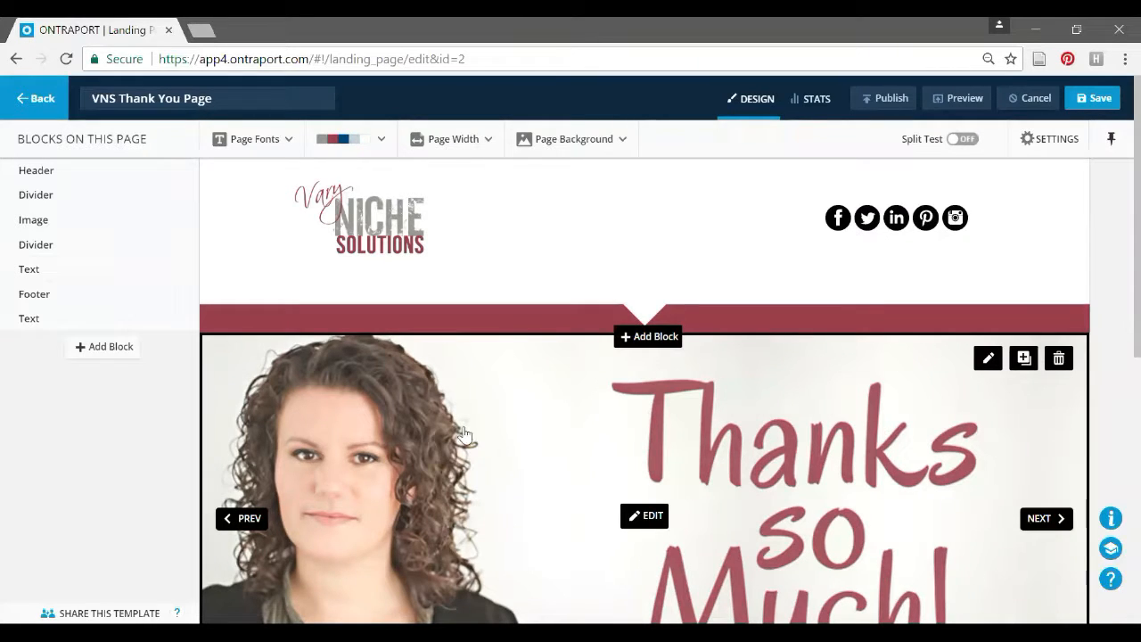
Step: Open the page colour palette: #9a9890, #933549, #014c7a, #c5d4dd and #ffffff
scroll("down", 3)
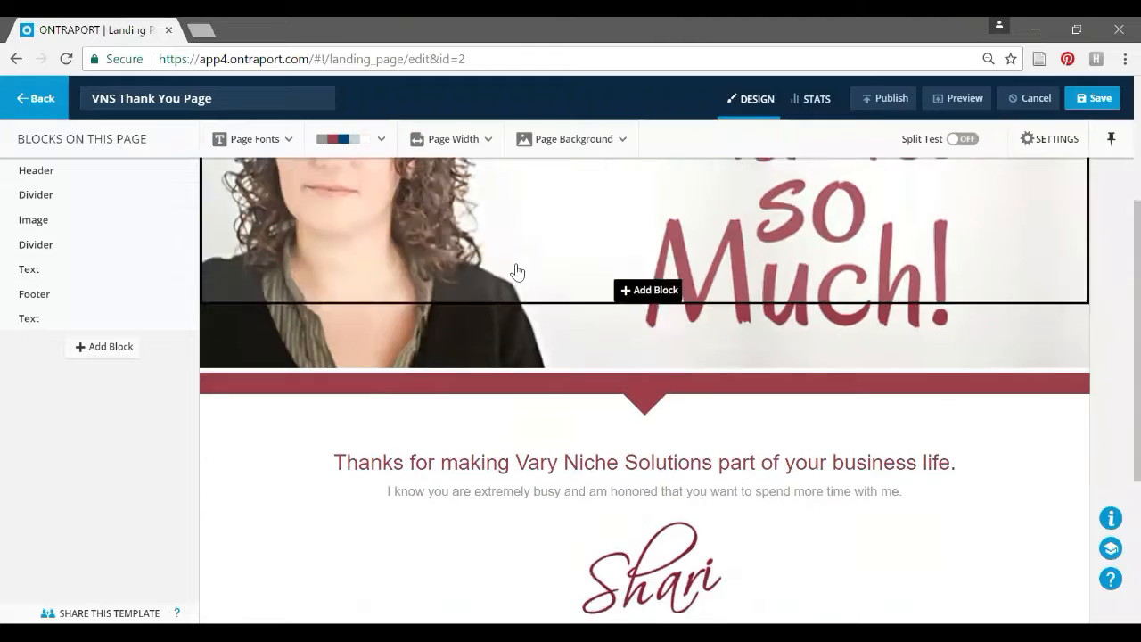
scroll("up", 3)
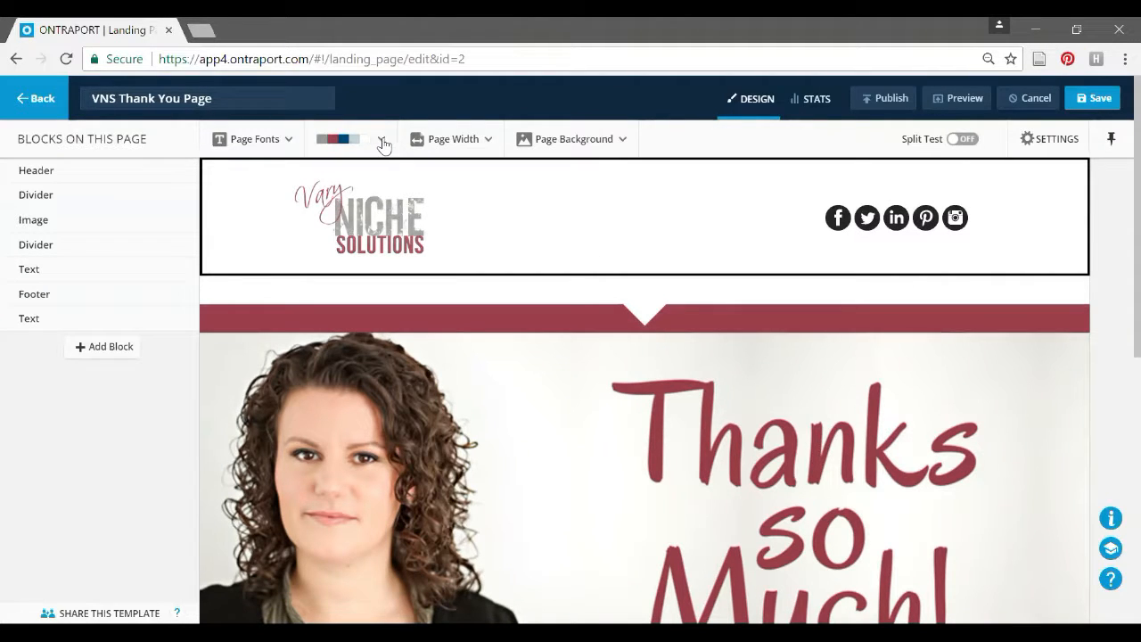
left_click(384, 140)
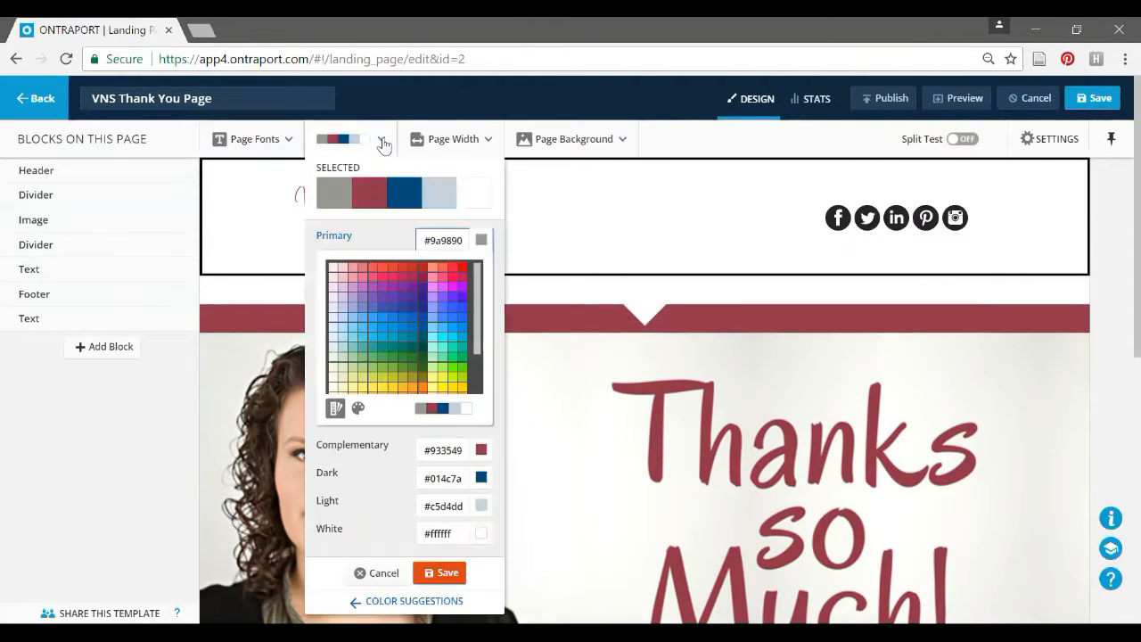
mouse_move(475, 191)
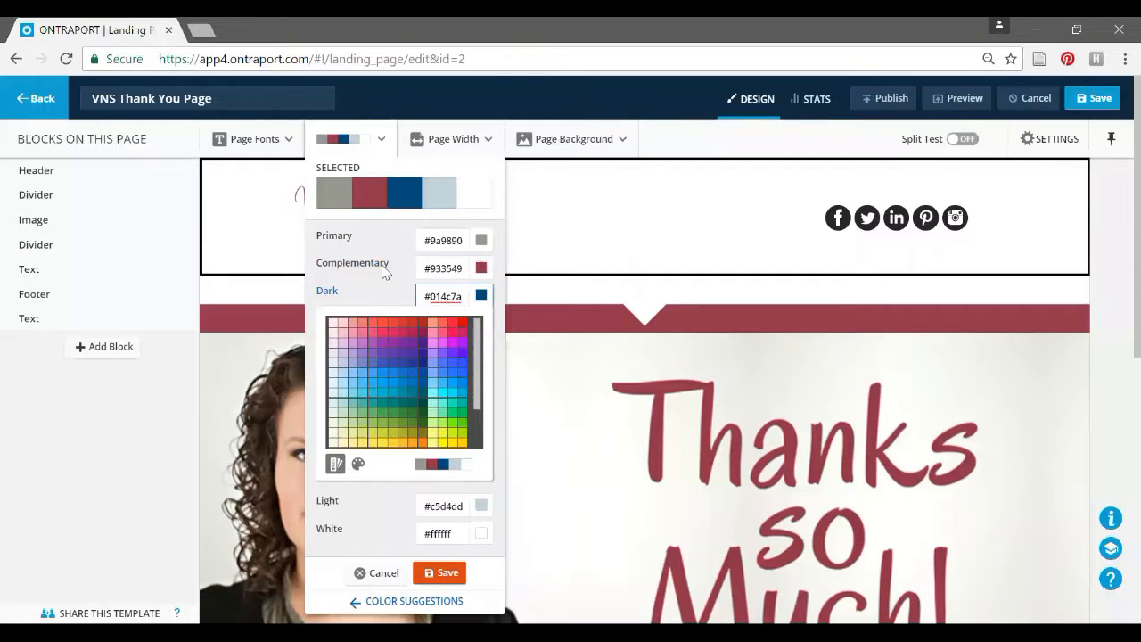
mouse_move(334, 263)
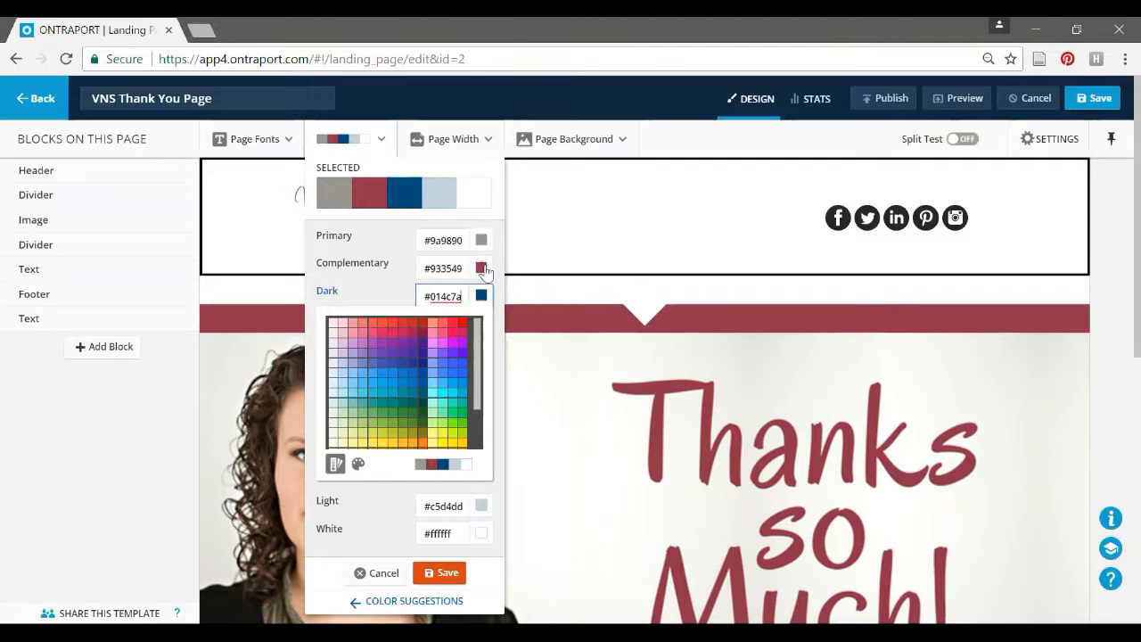
mouse_move(481, 270)
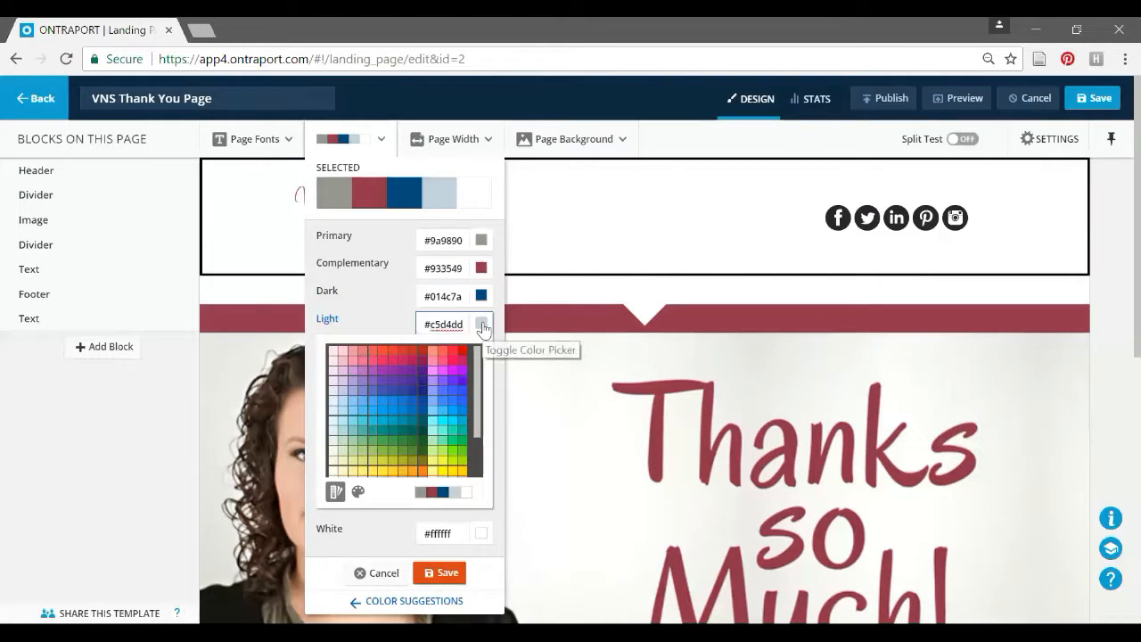
mouse_move(377, 537)
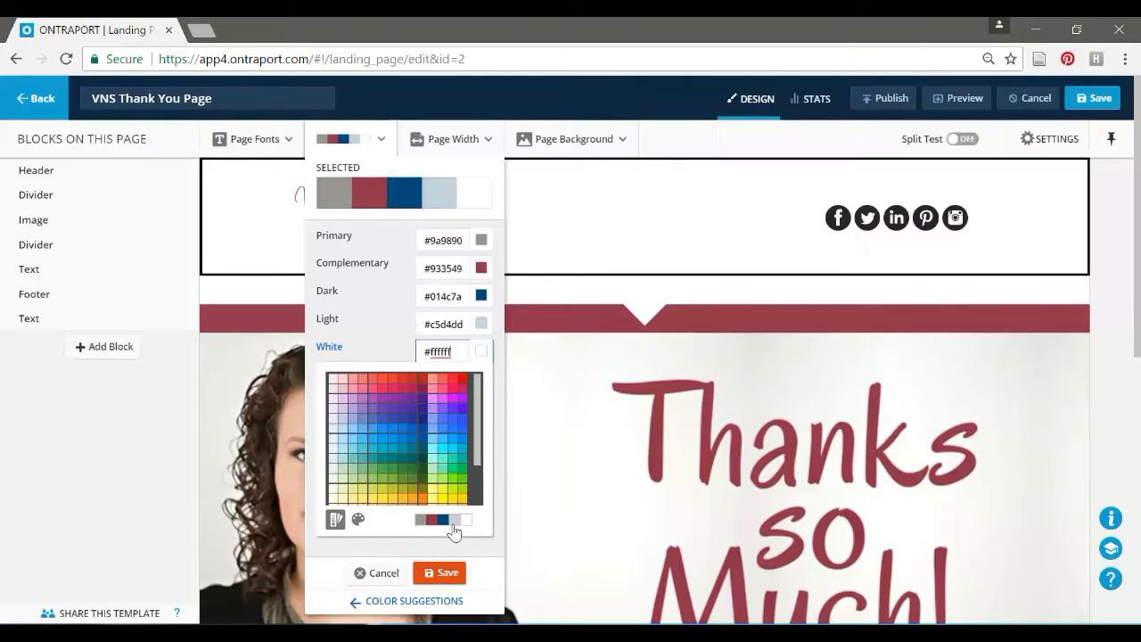
mouse_move(455, 530)
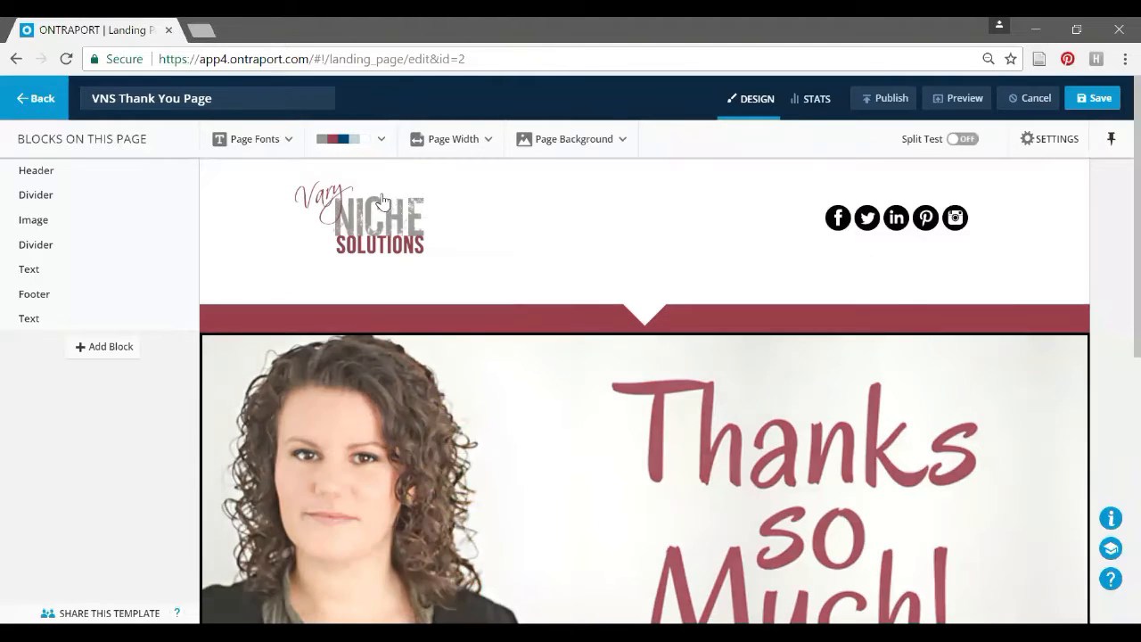
Step: Open the VNS Thank You Page header block with its logo and social sharing elements
left_click(381, 138)
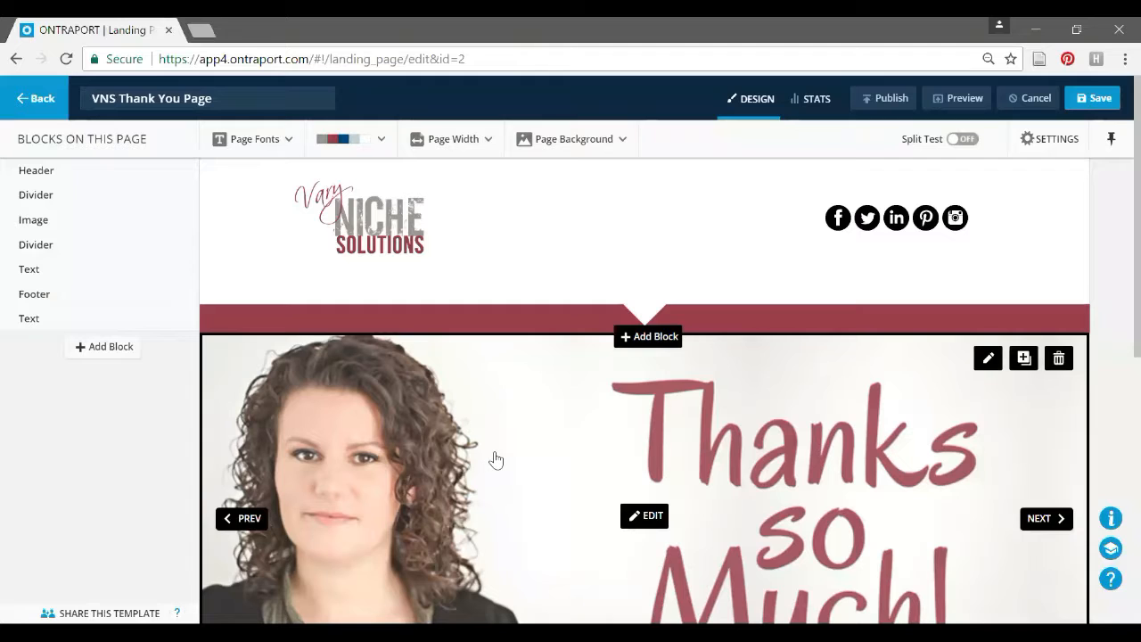
mouse_move(514, 481)
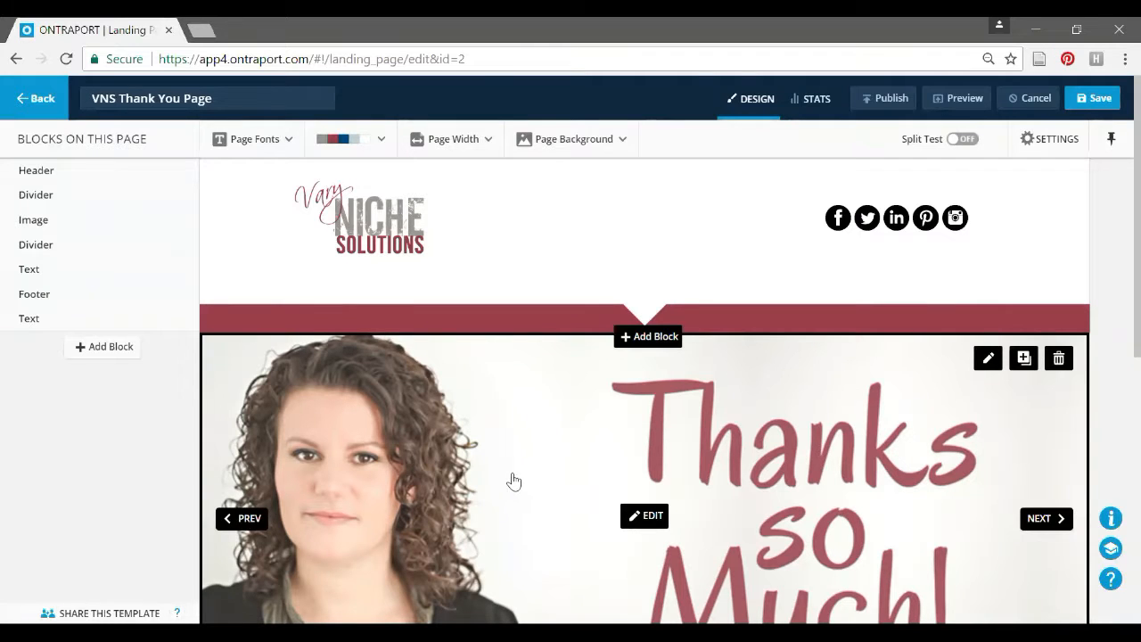
mouse_move(495, 472)
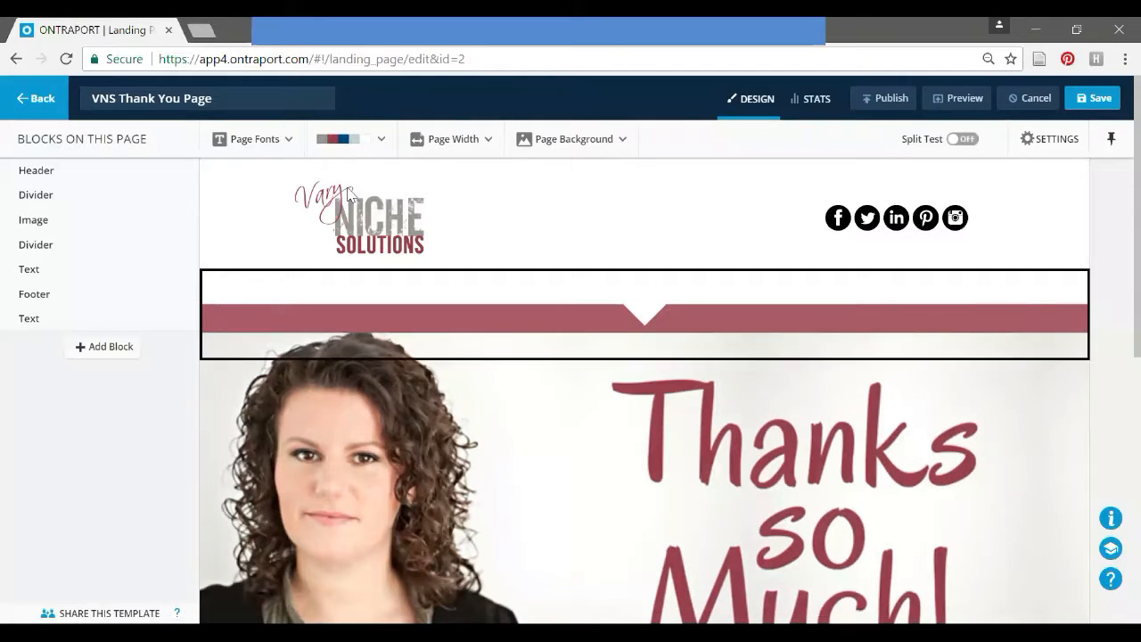
mouse_move(354, 316)
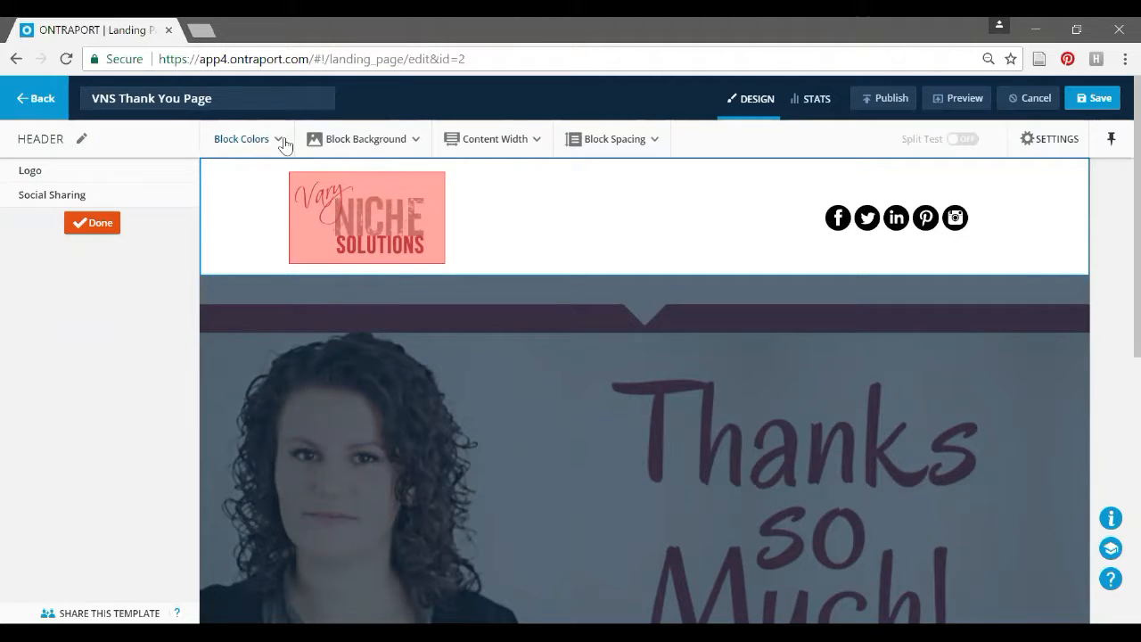
left_click(241, 138)
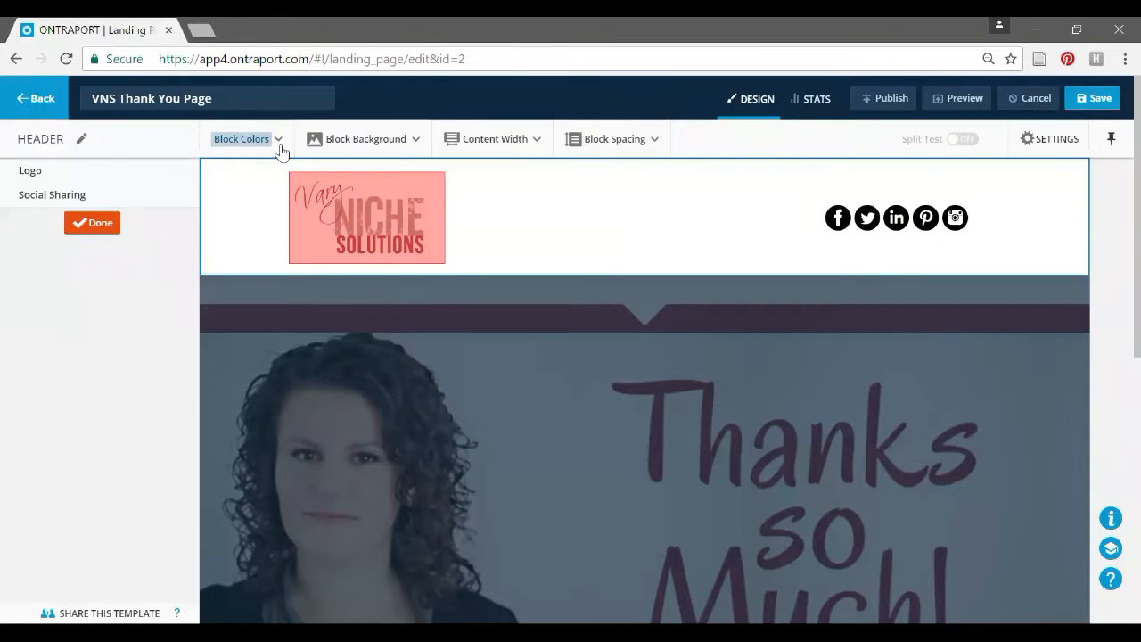
Step: Save colour theme Three on the header, close it, and select the thank-you text block
left_click(242, 139)
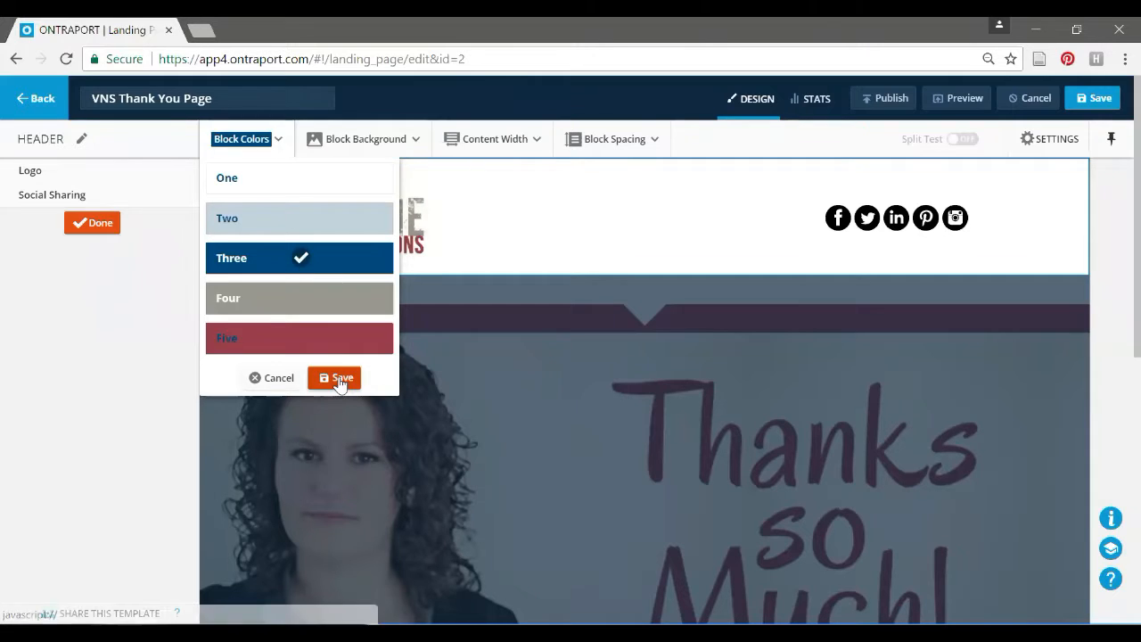
left_click(334, 377)
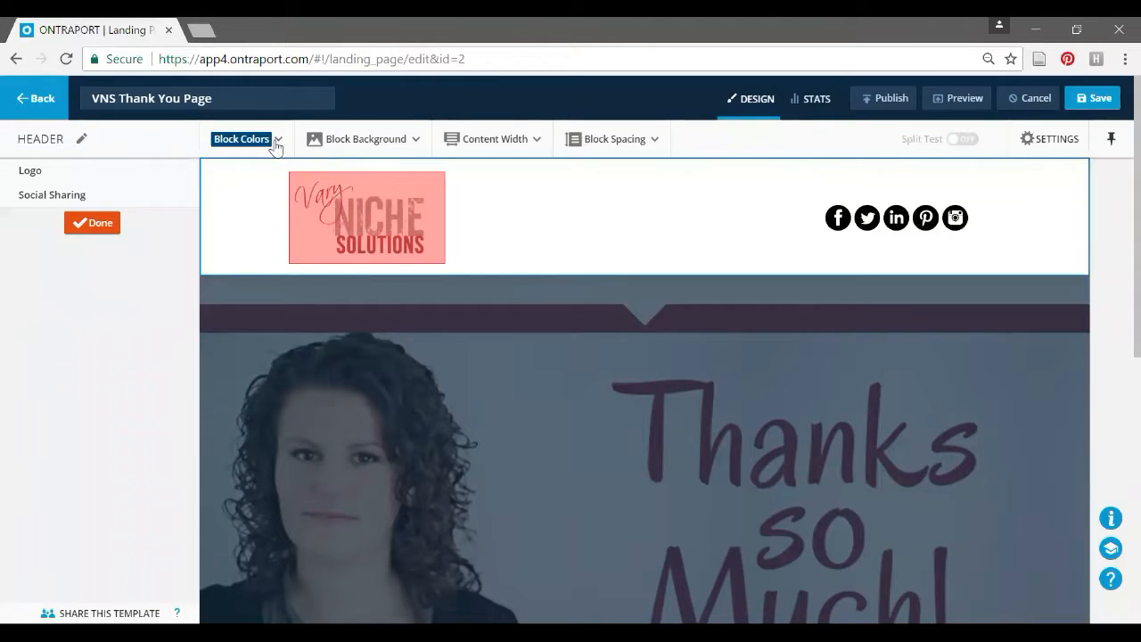
left_click(247, 138)
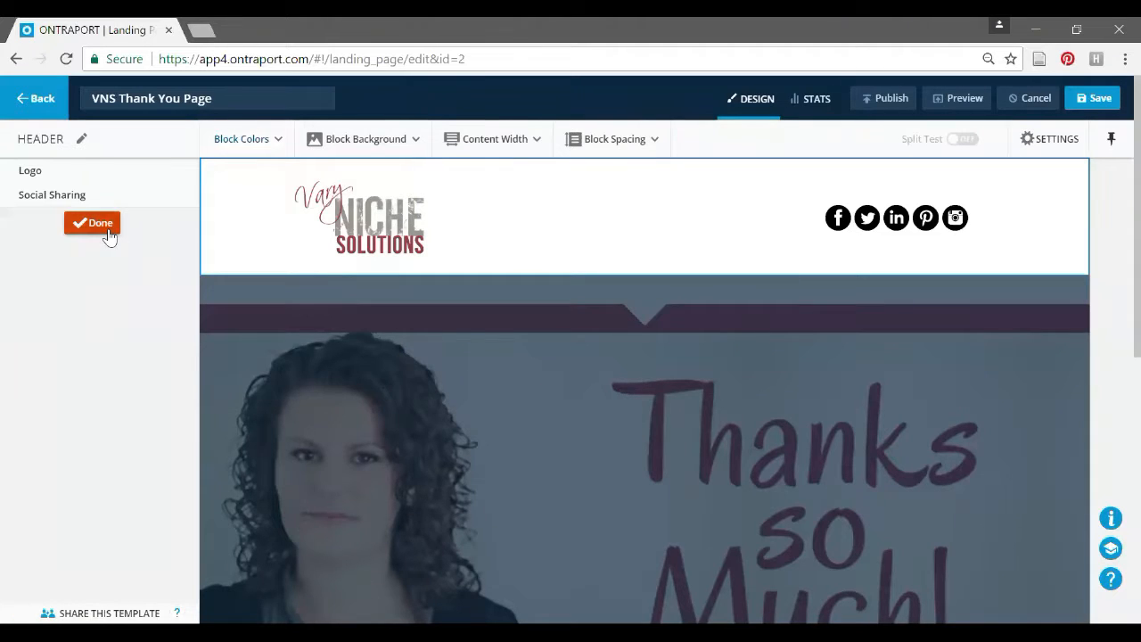
left_click(92, 222)
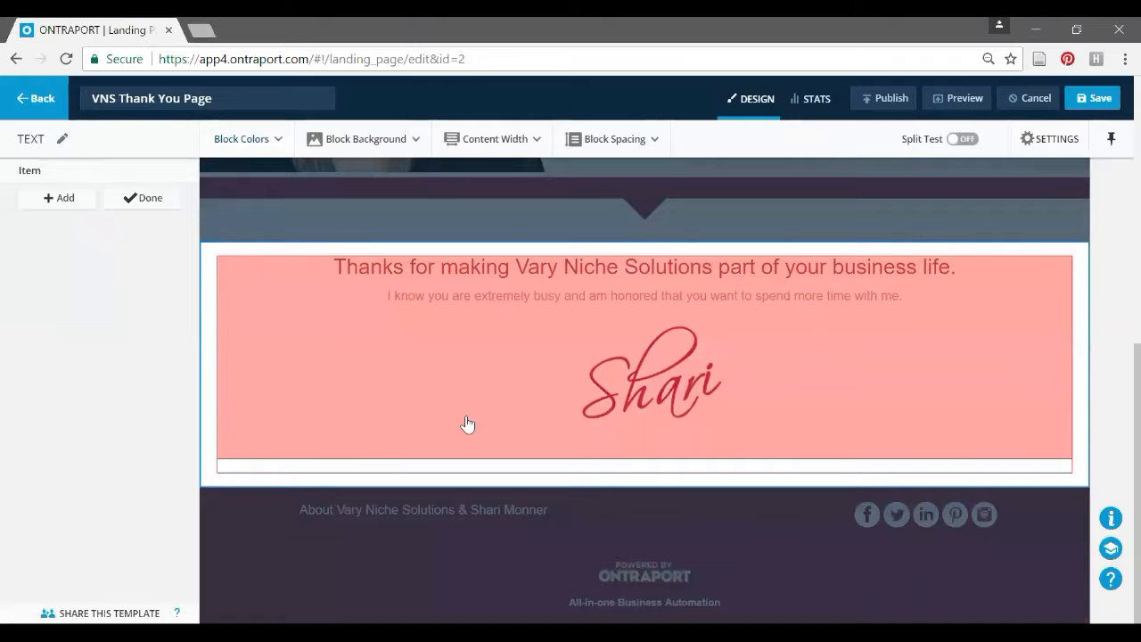
Step: Preview theme Four, then save colour theme One on the white thank-you text block
left_click(241, 138)
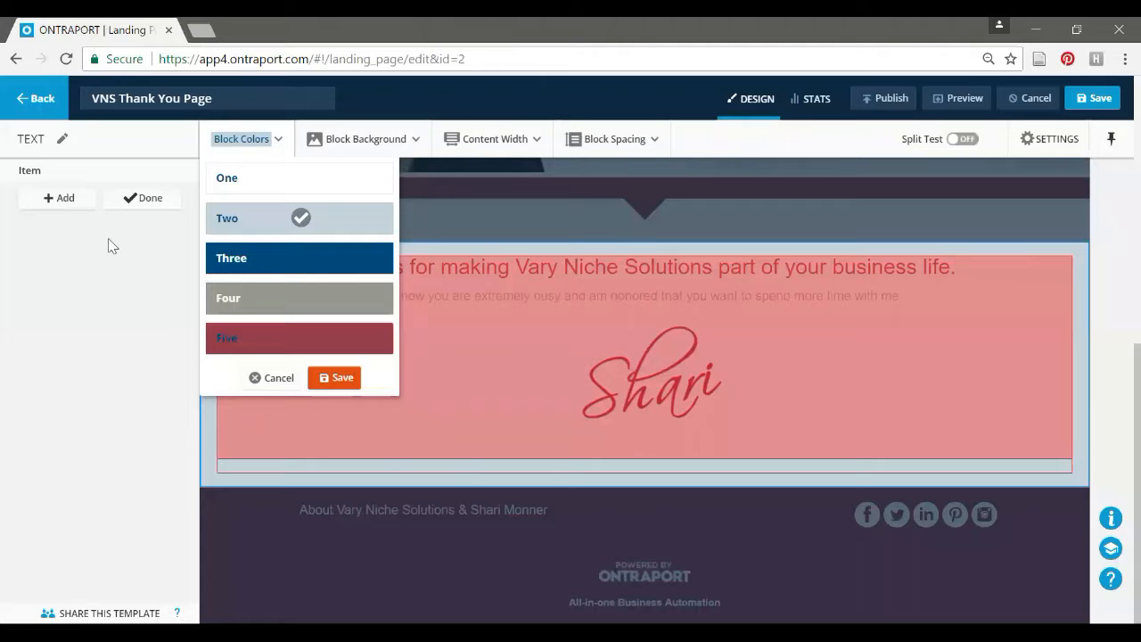
left_click(334, 377)
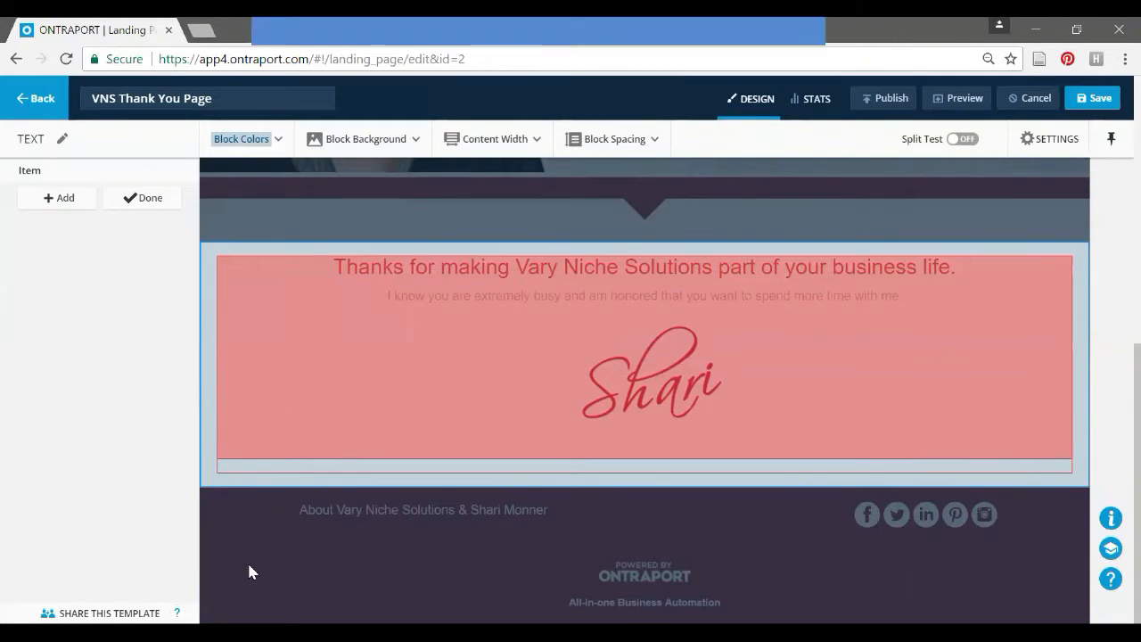
left_click(241, 138)
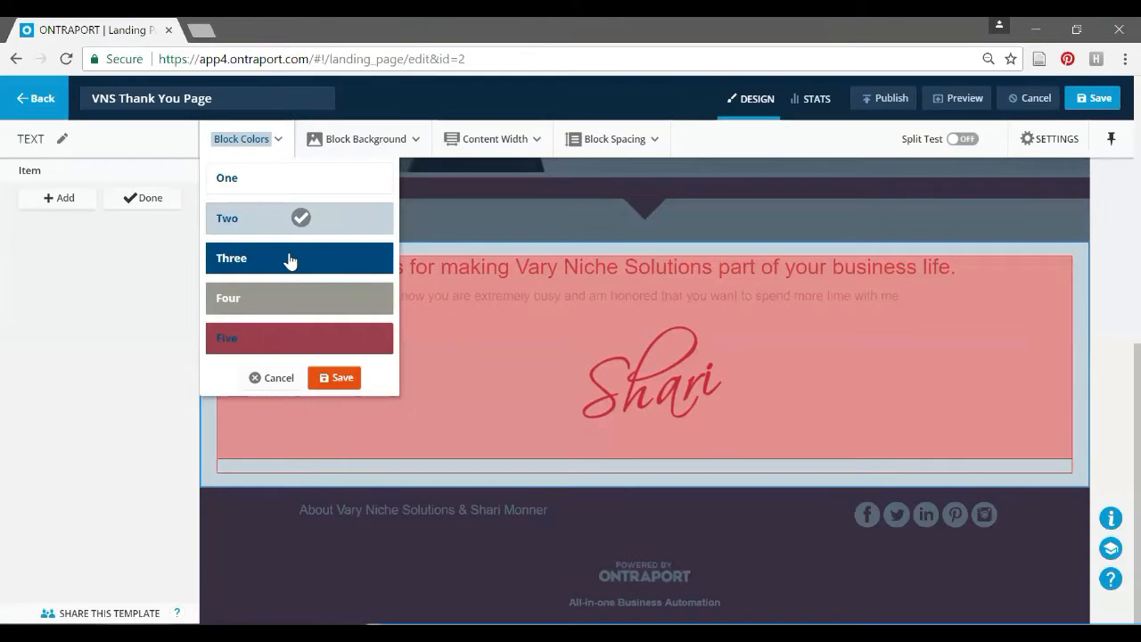
left_click(231, 258)
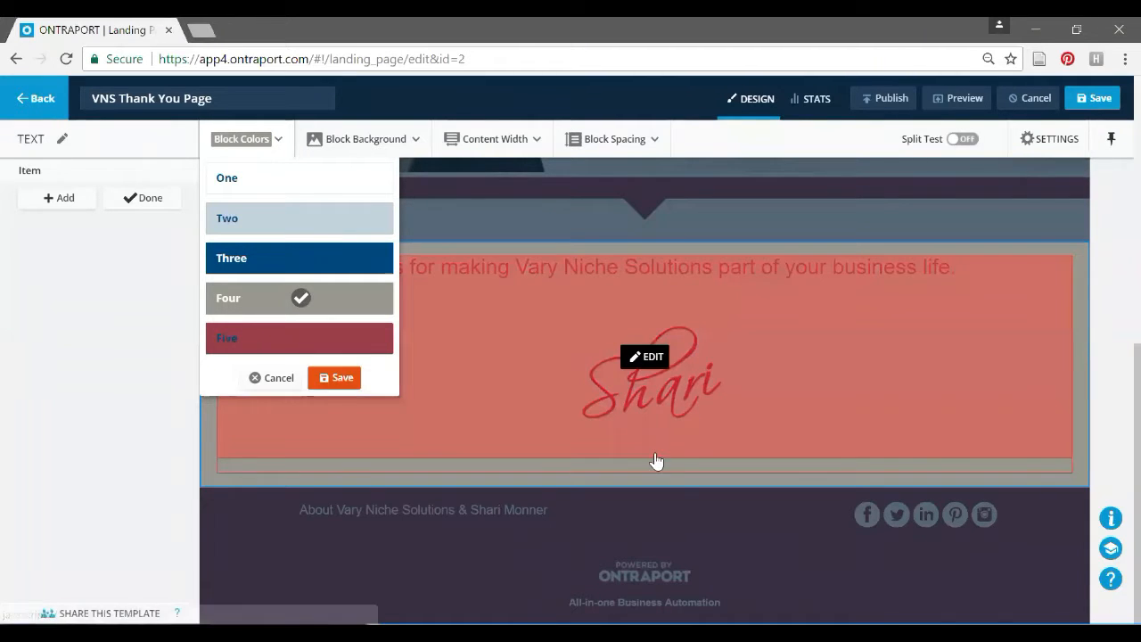
left_click(298, 337)
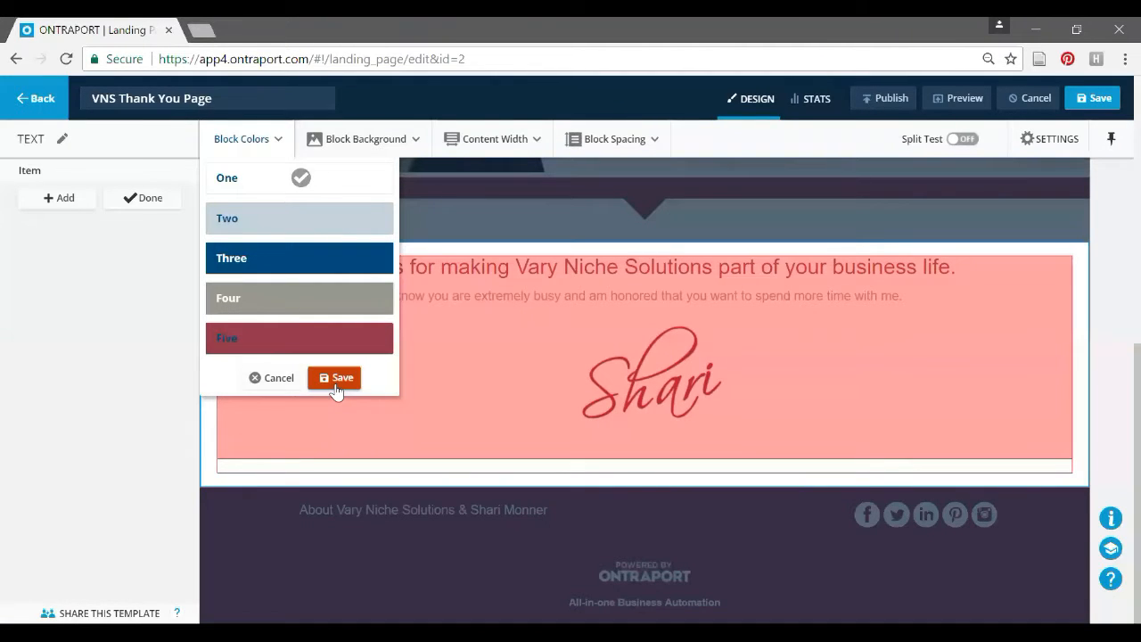
left_click(335, 377)
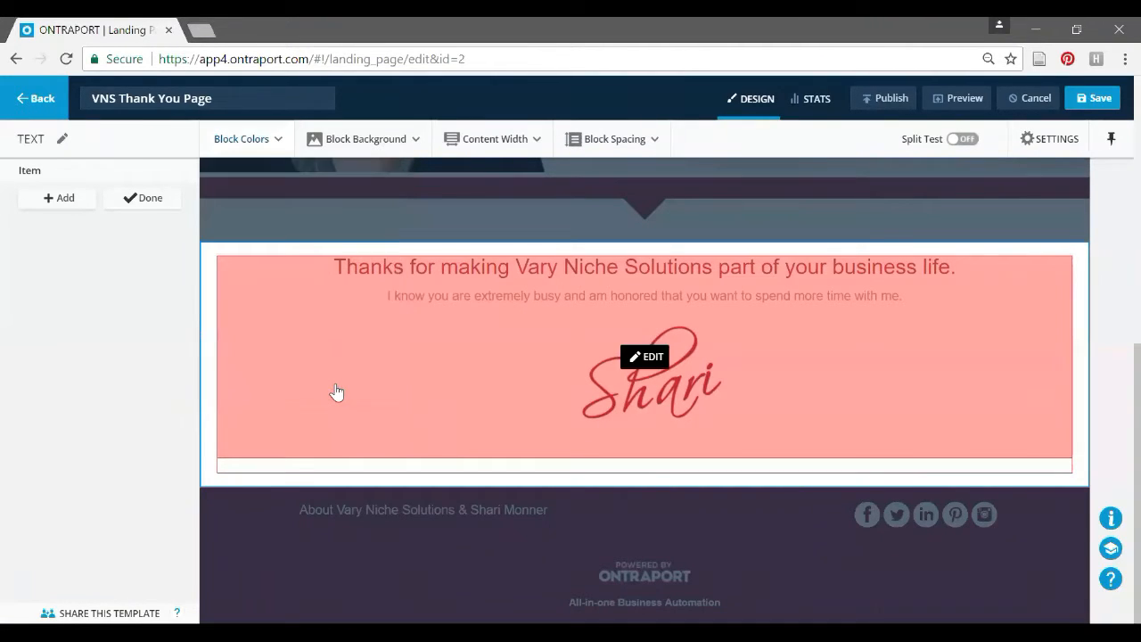
mouse_move(660, 325)
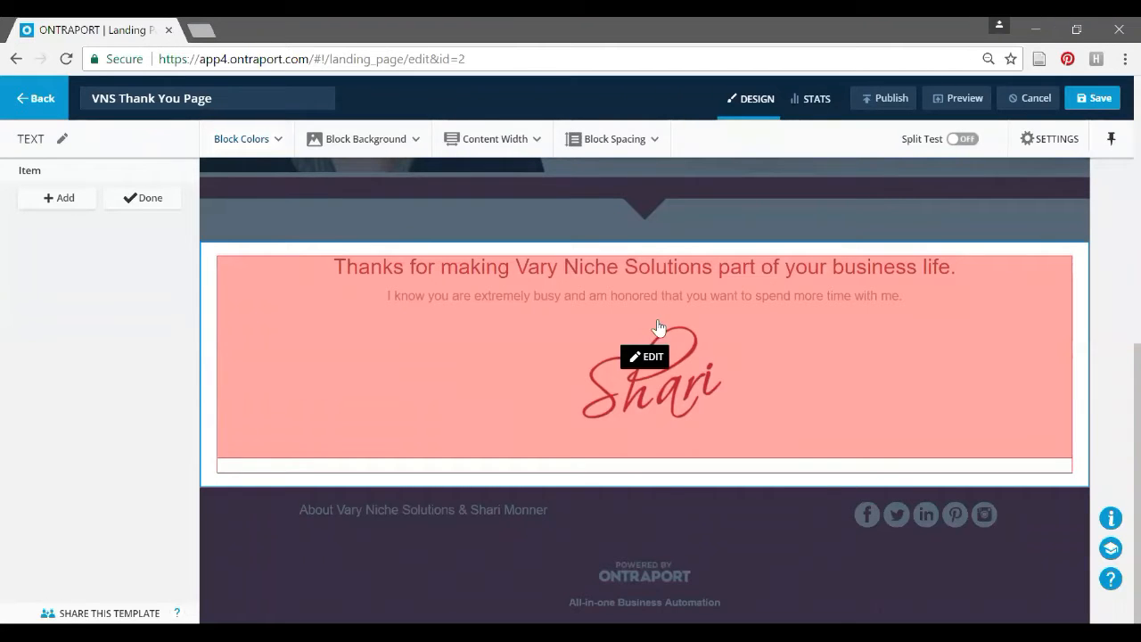
left_click(141, 197)
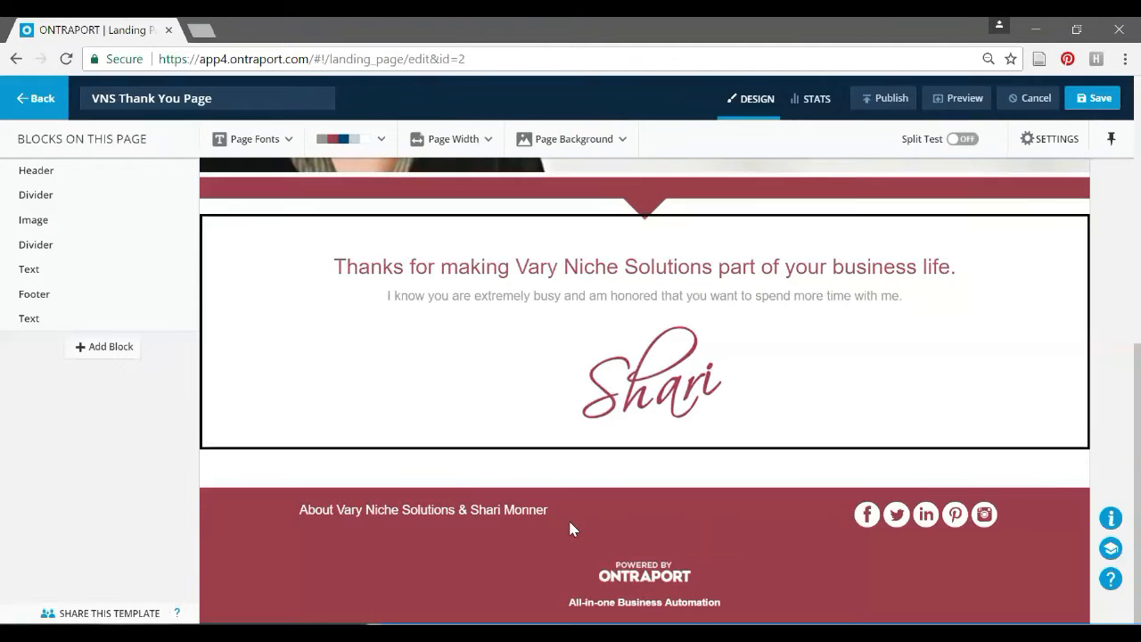
mouse_move(829, 568)
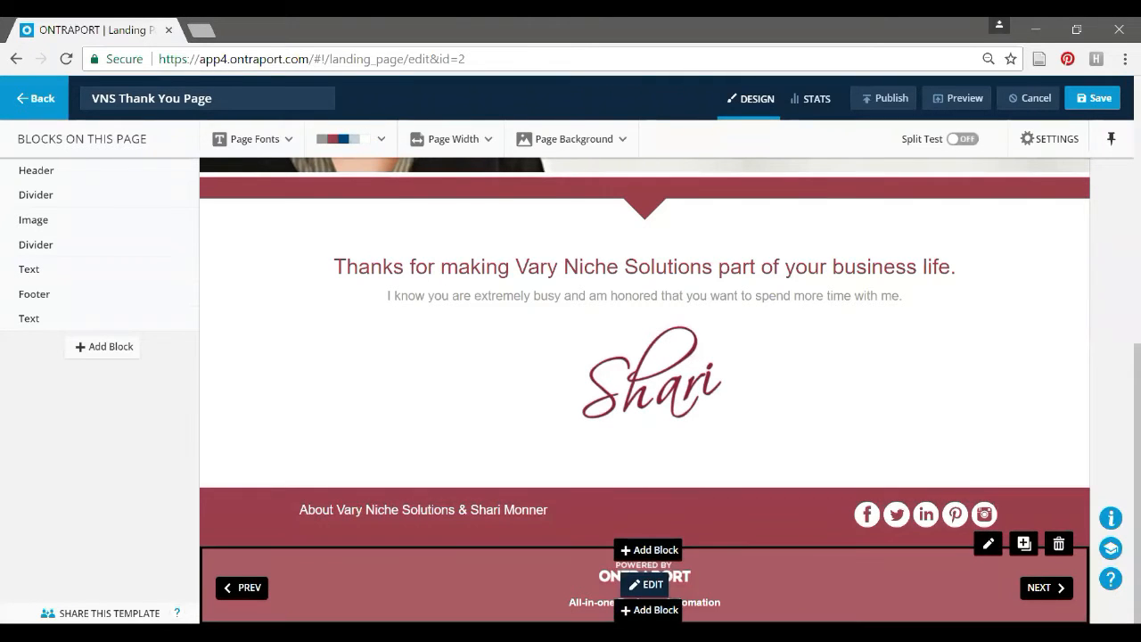
mouse_move(876, 581)
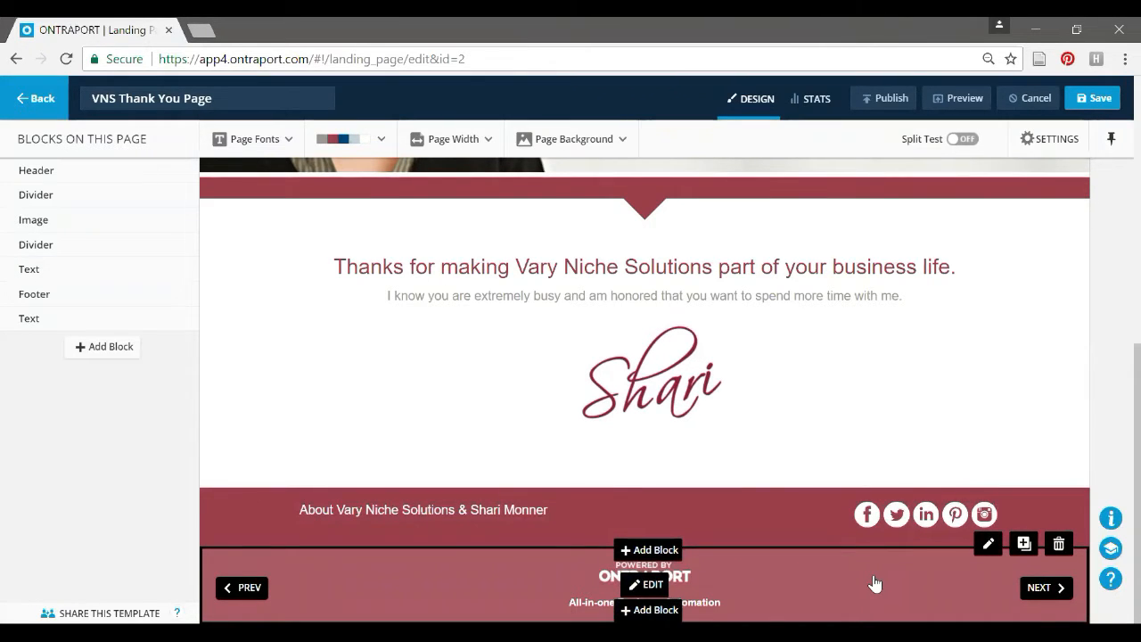
scroll("up", 3)
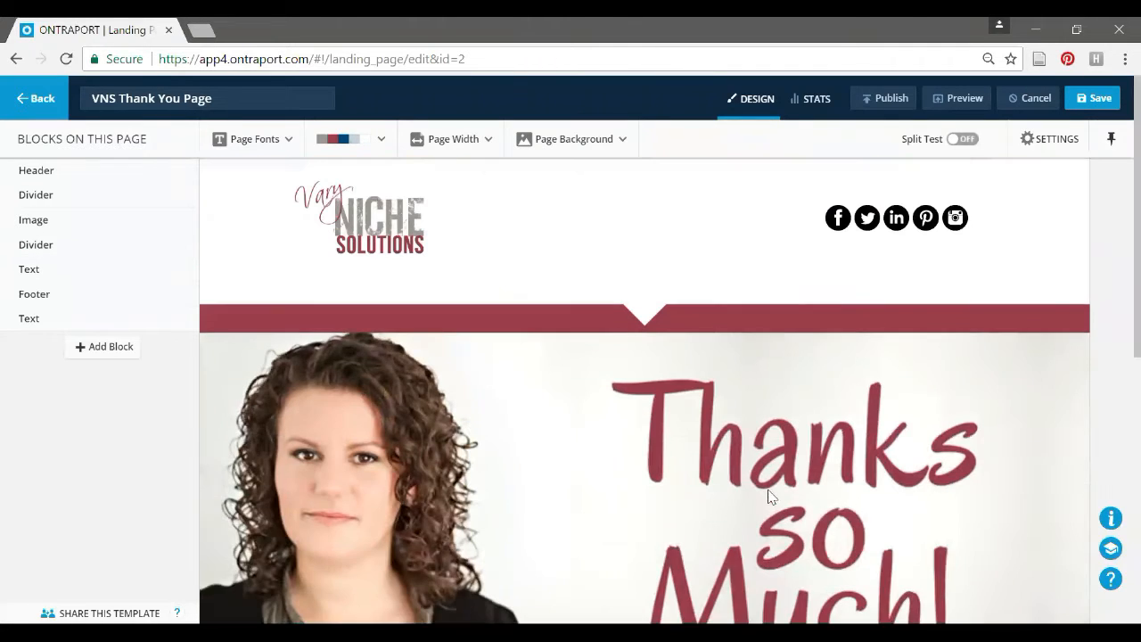